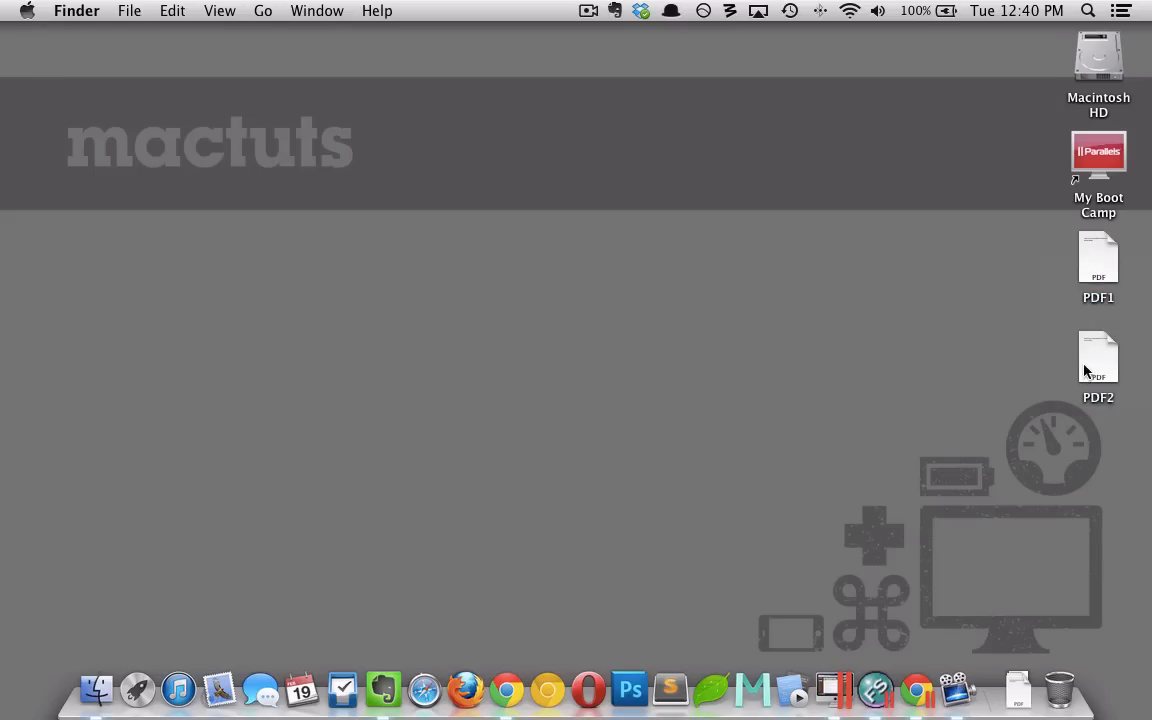
pyautogui.moveTo(1134, 394)
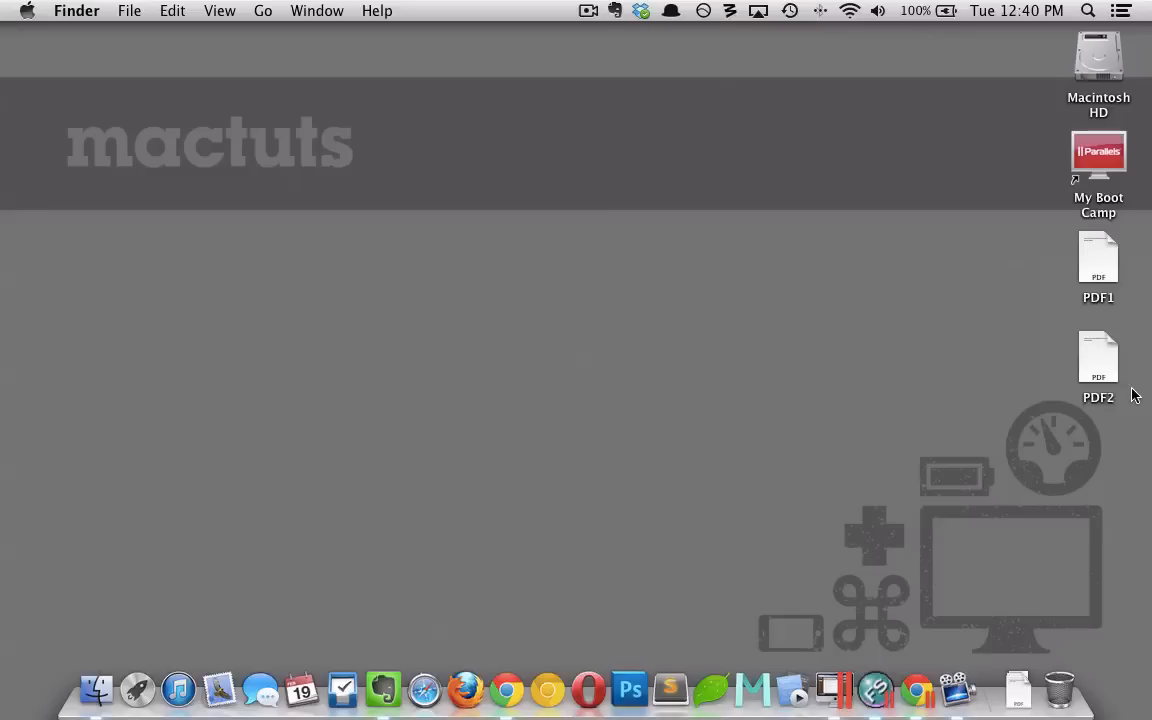
# Step: Open PDF1 from the desktop in Preview with the thumbnail sidebar shown
pyautogui.click(1098, 356)
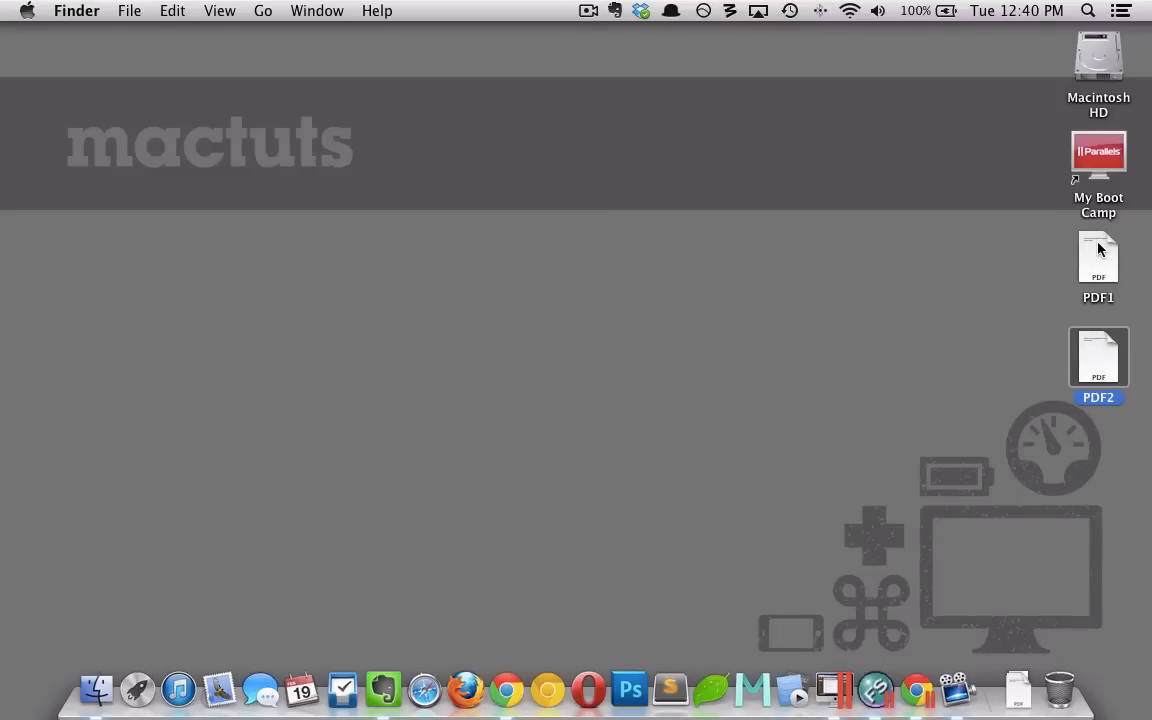
pyautogui.click(1012, 304)
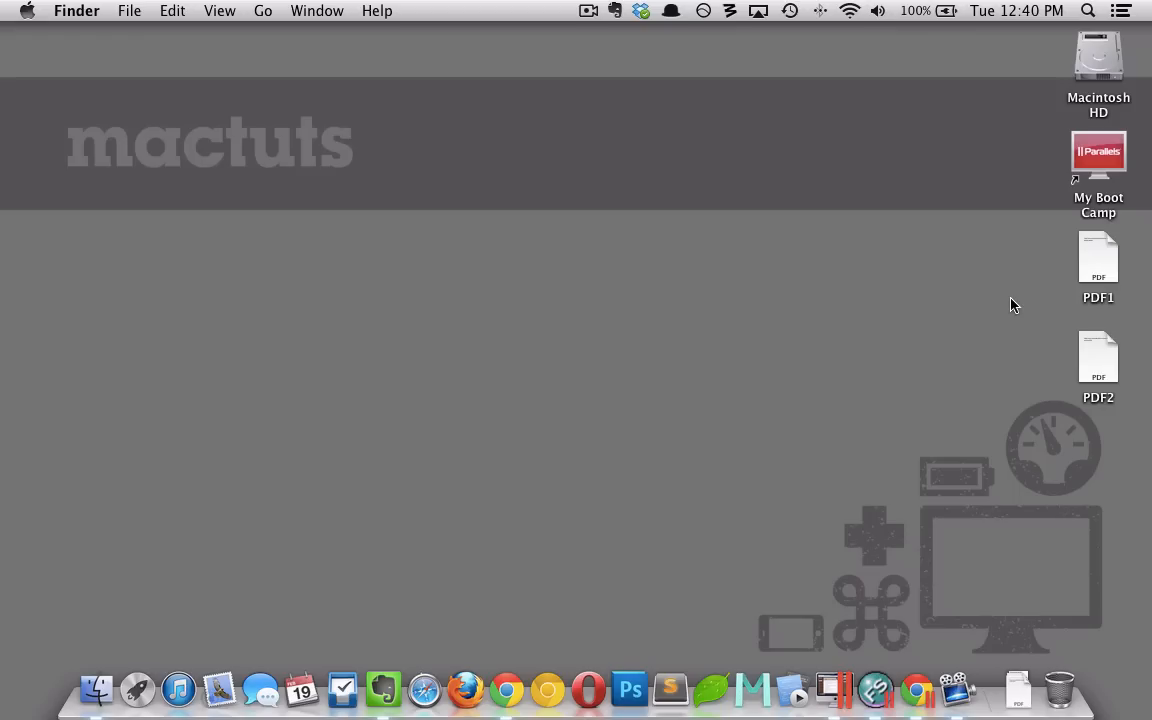
pyautogui.moveTo(1042, 304)
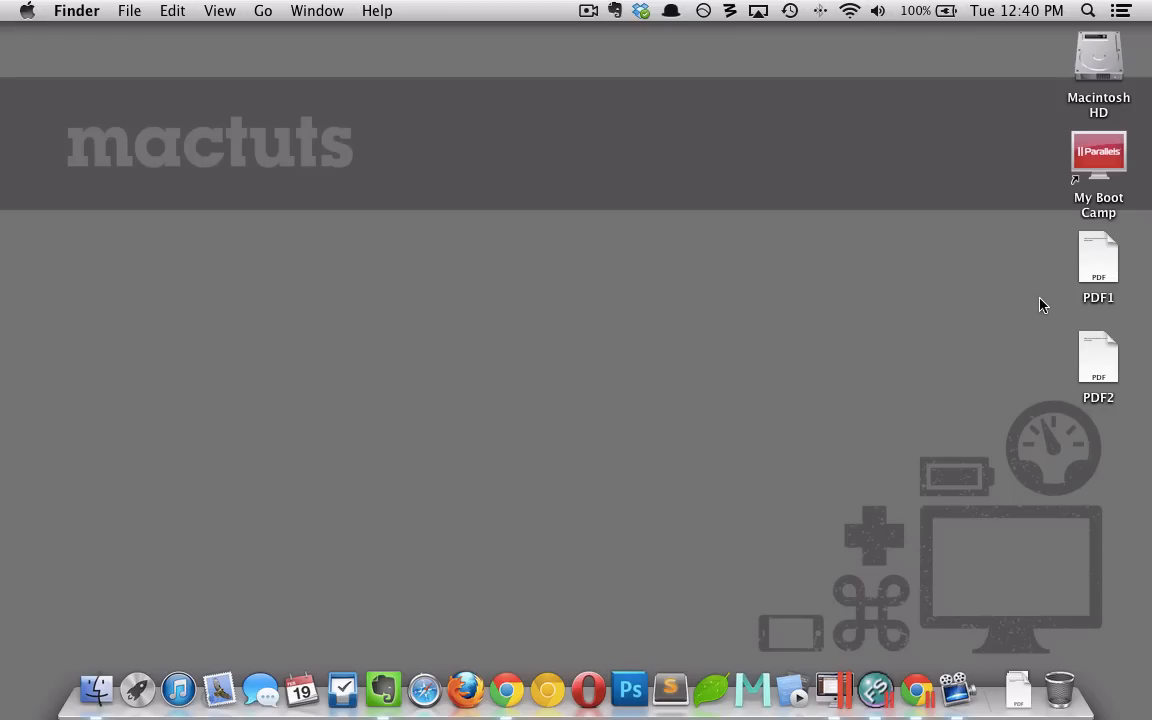
pyautogui.click(1098, 256)
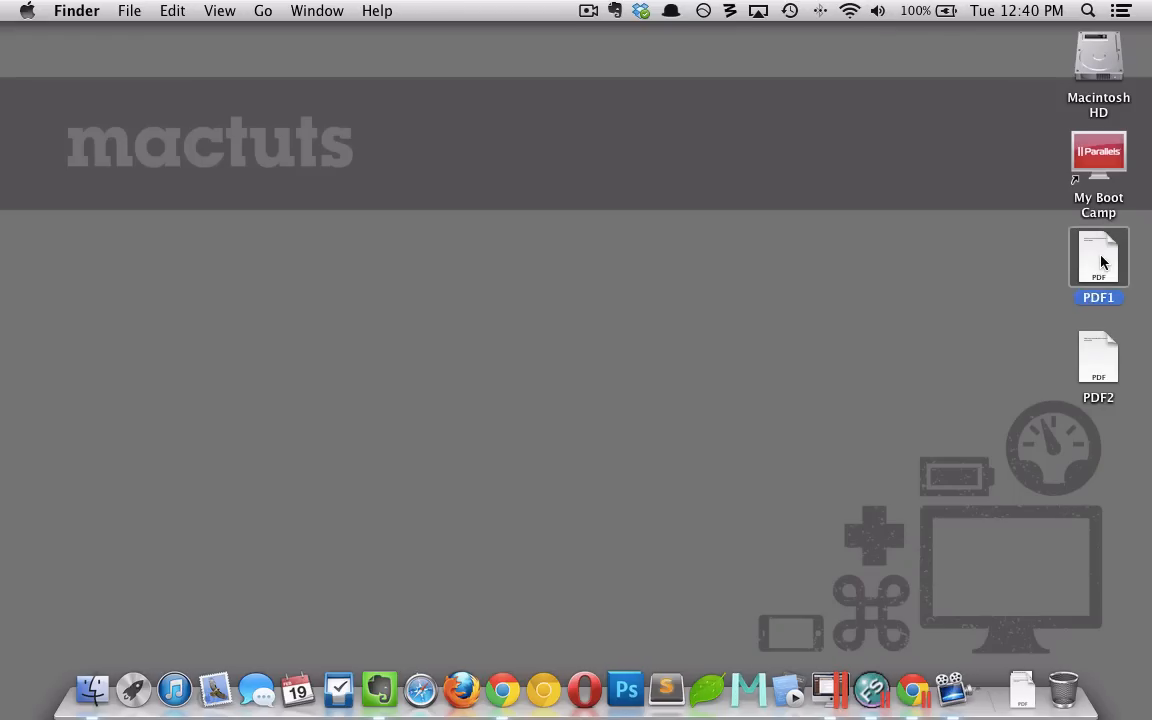
pyautogui.doubleClick(1098, 256)
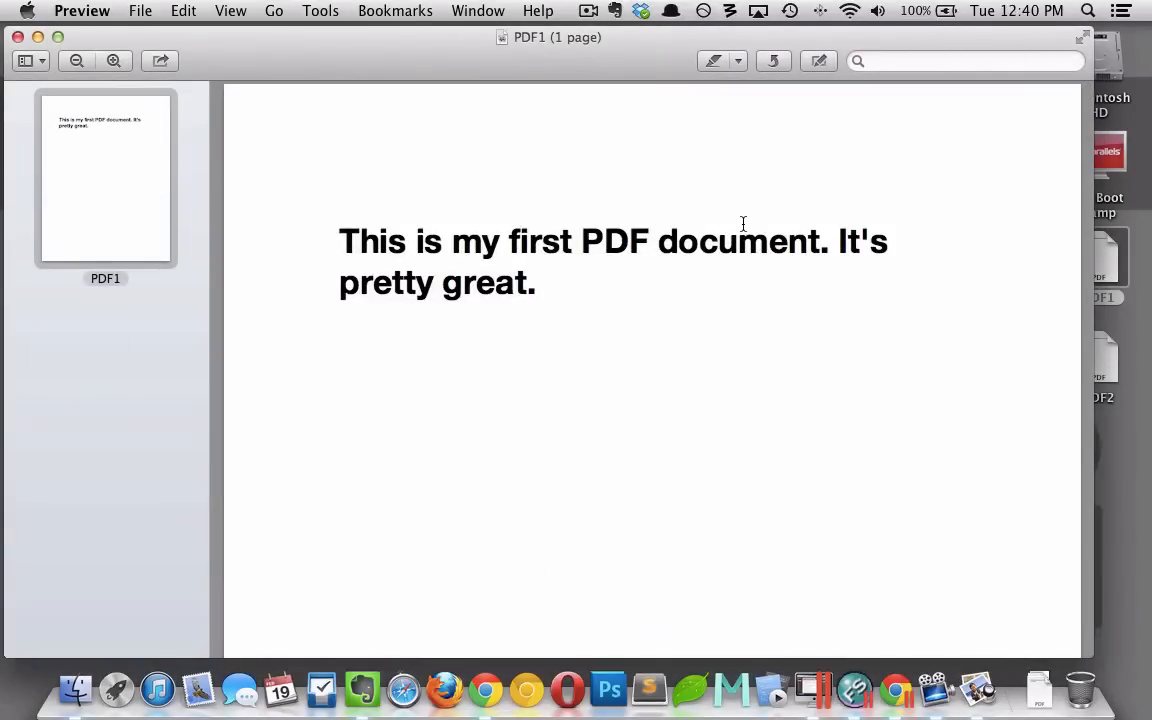
pyautogui.moveTo(636, 240)
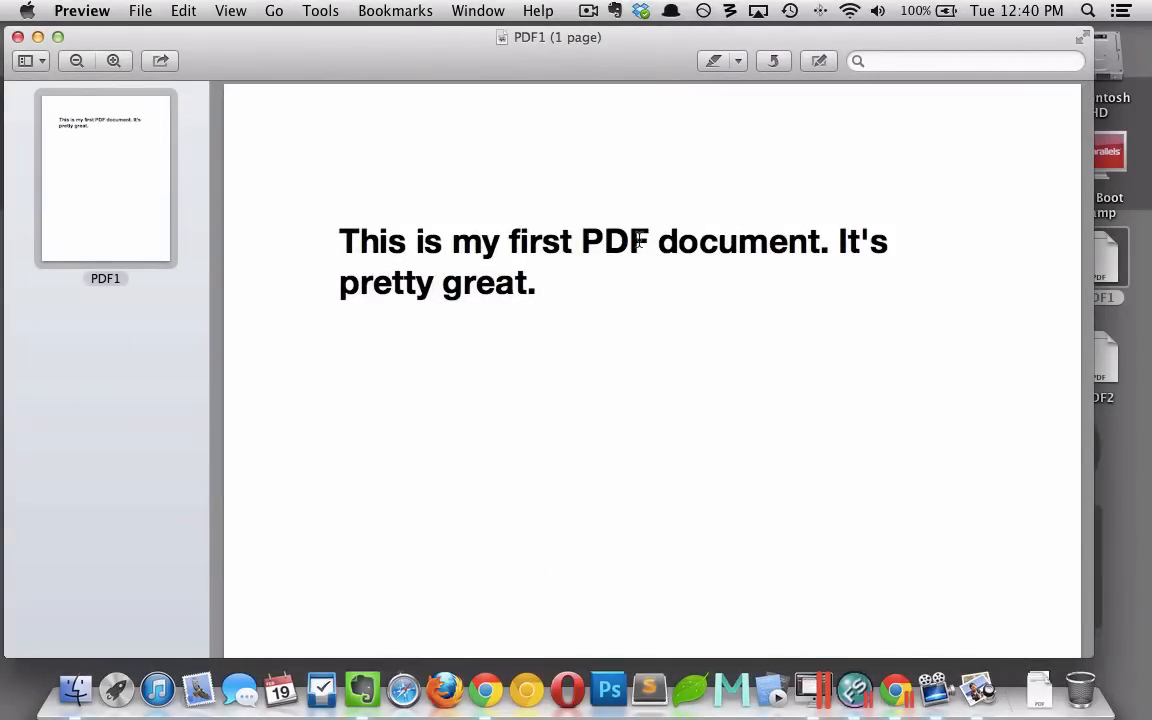
pyautogui.moveTo(352, 128)
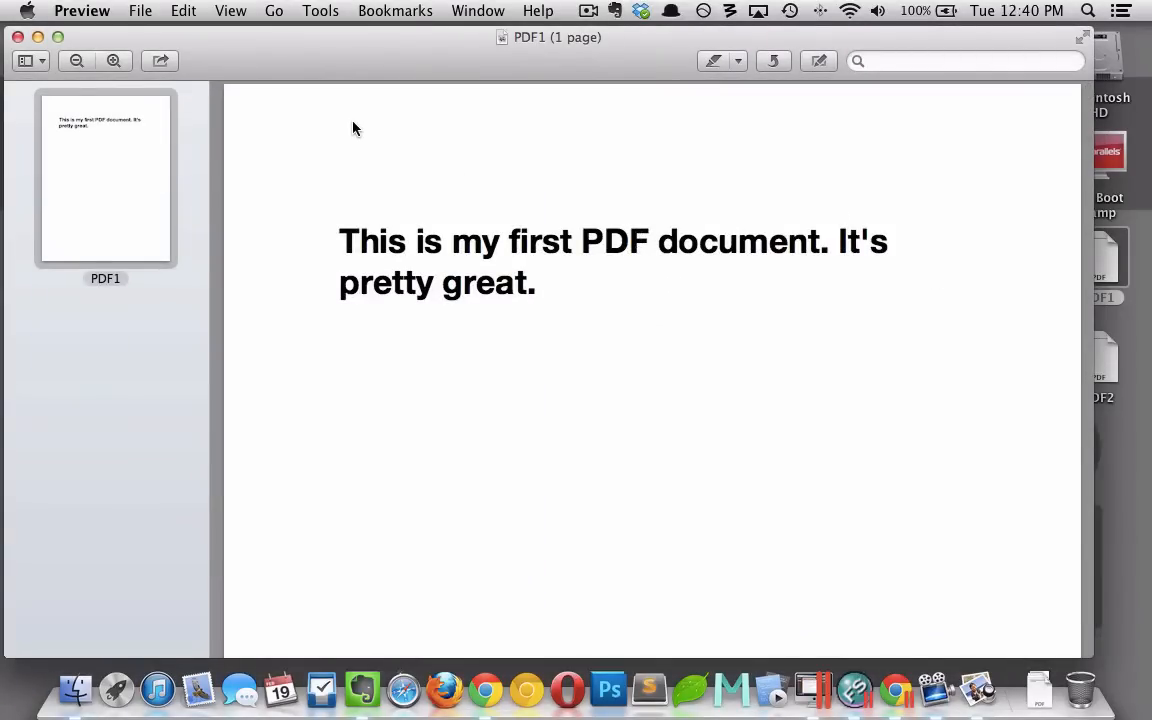
pyautogui.moveTo(230, 18)
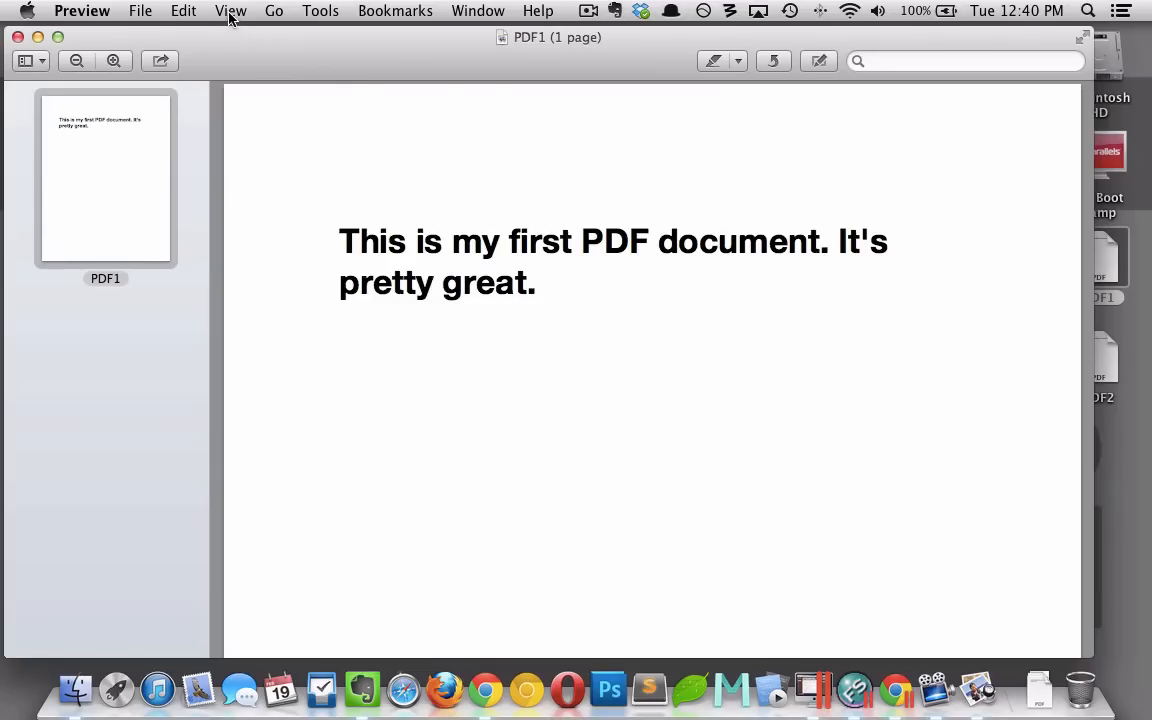
pyautogui.click(232, 12)
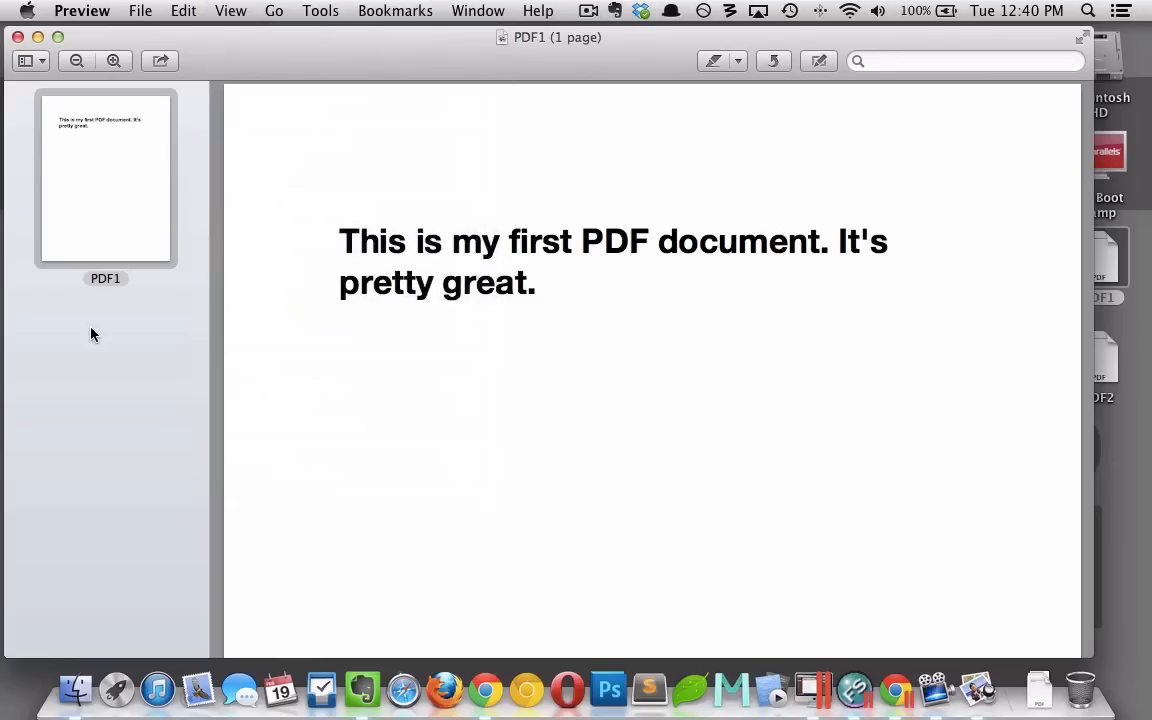
pyautogui.moveTo(136, 236)
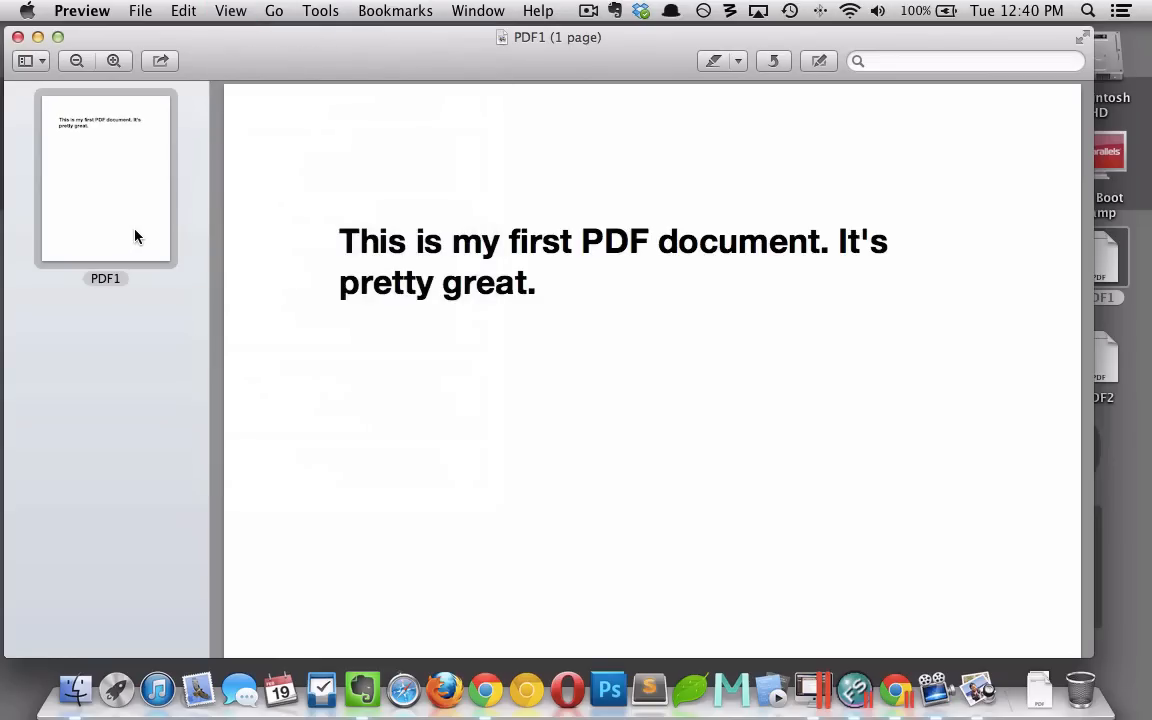
pyautogui.moveTo(1108, 344)
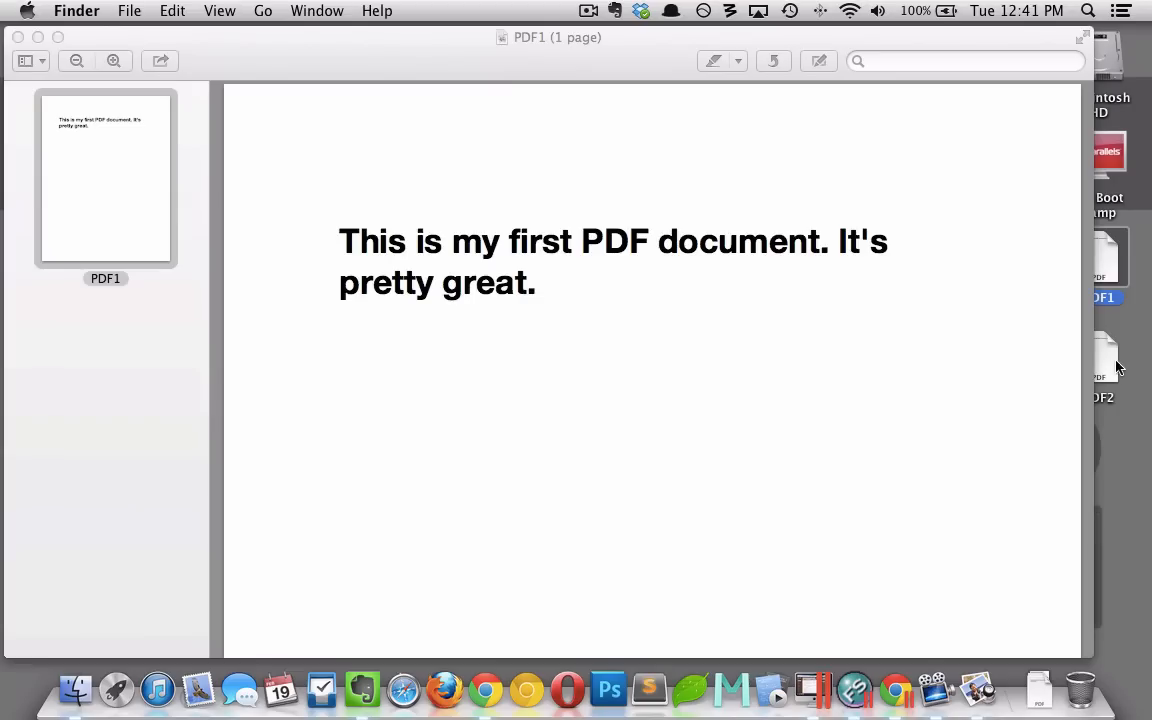
pyautogui.moveTo(1108, 364)
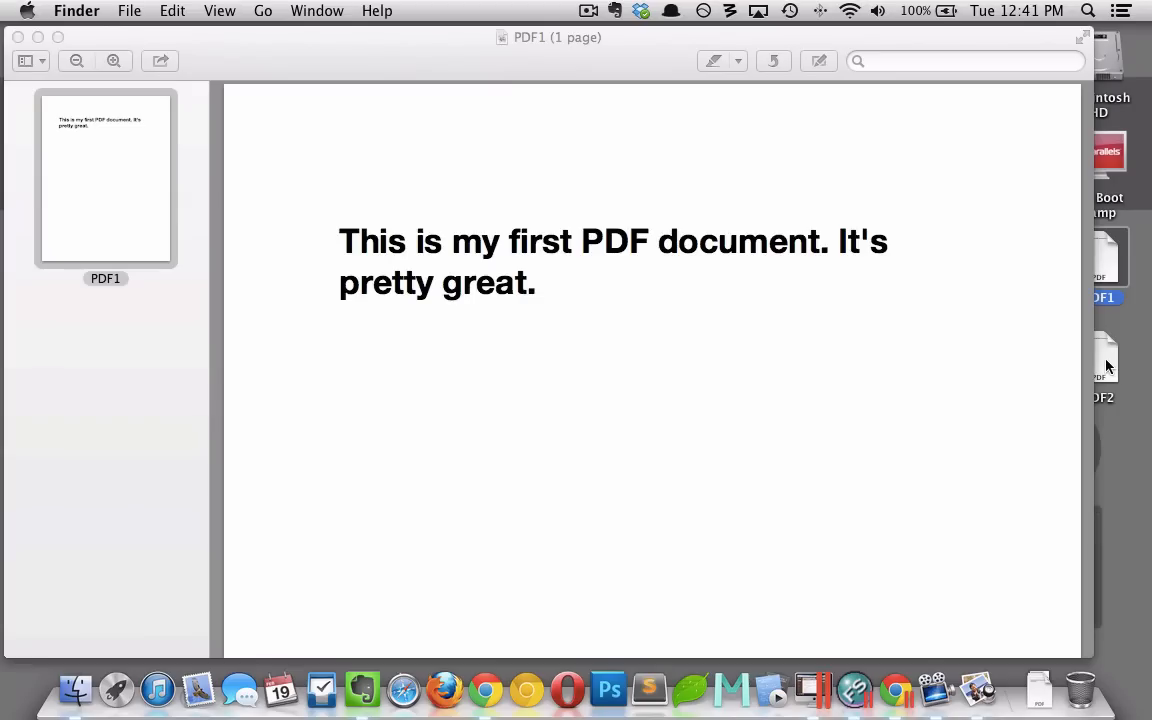
pyautogui.moveTo(1088, 528)
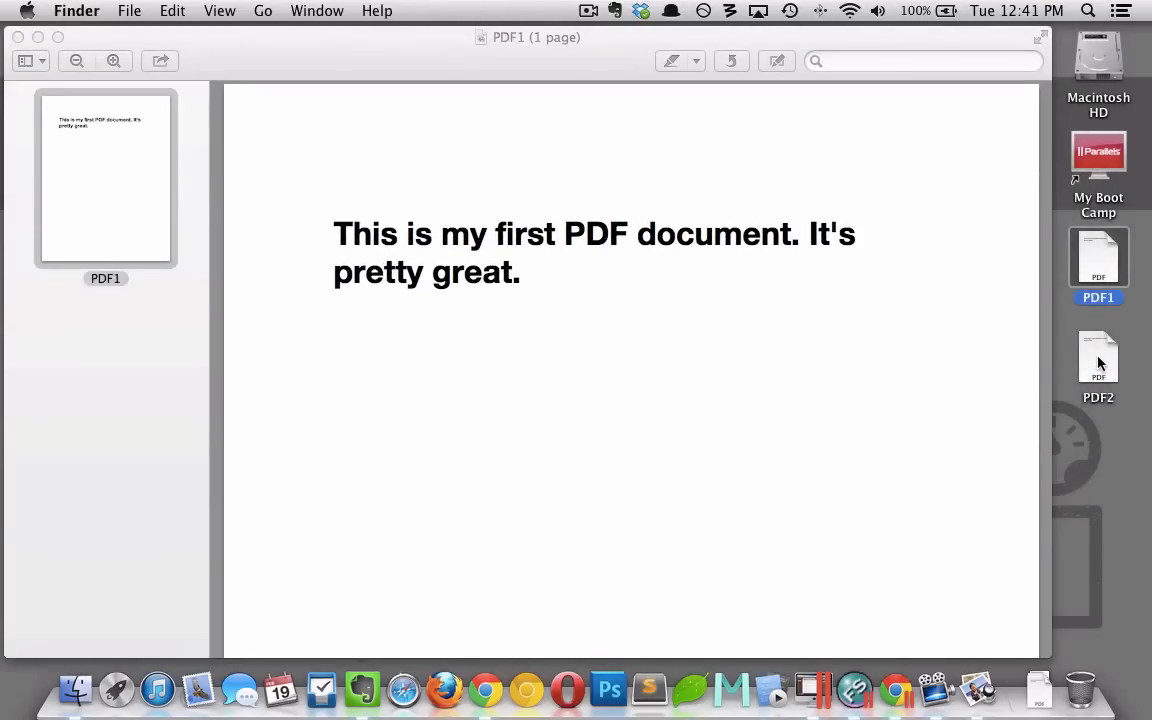
# Step: Drag PDF2 from the desktop into the sidebar as a second document below PDF1
pyautogui.moveTo(1098, 360); pyautogui.dragTo(654, 300)
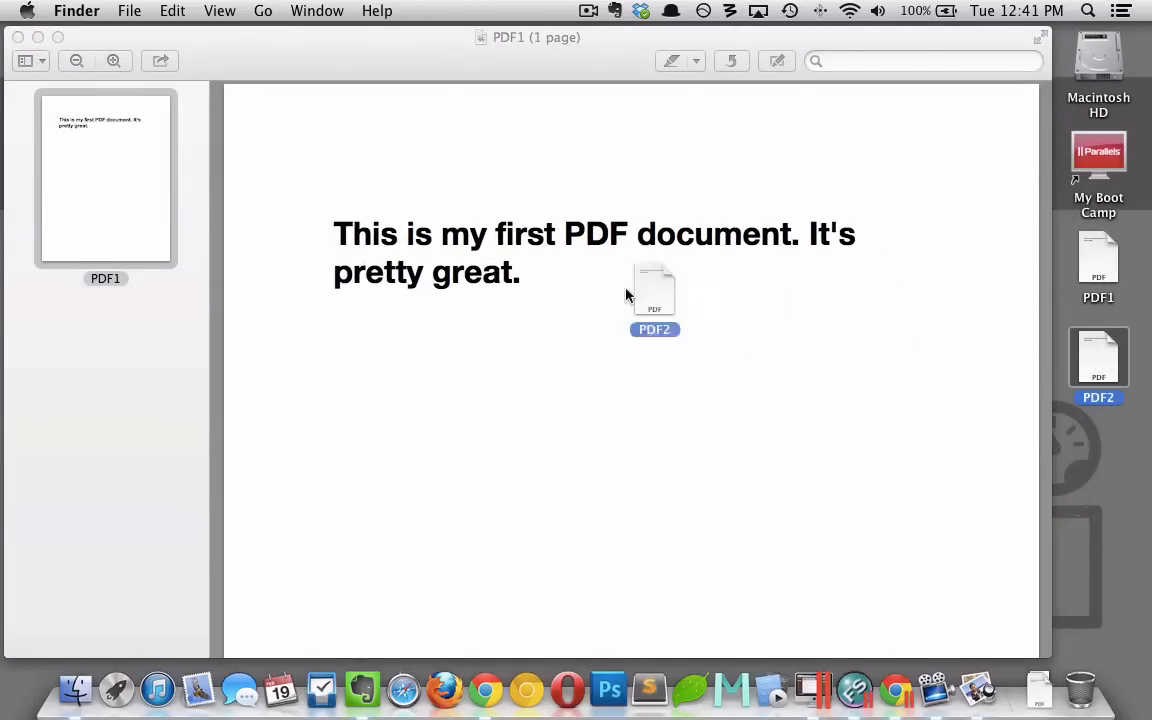
pyautogui.moveTo(654, 296); pyautogui.dragTo(104, 356)
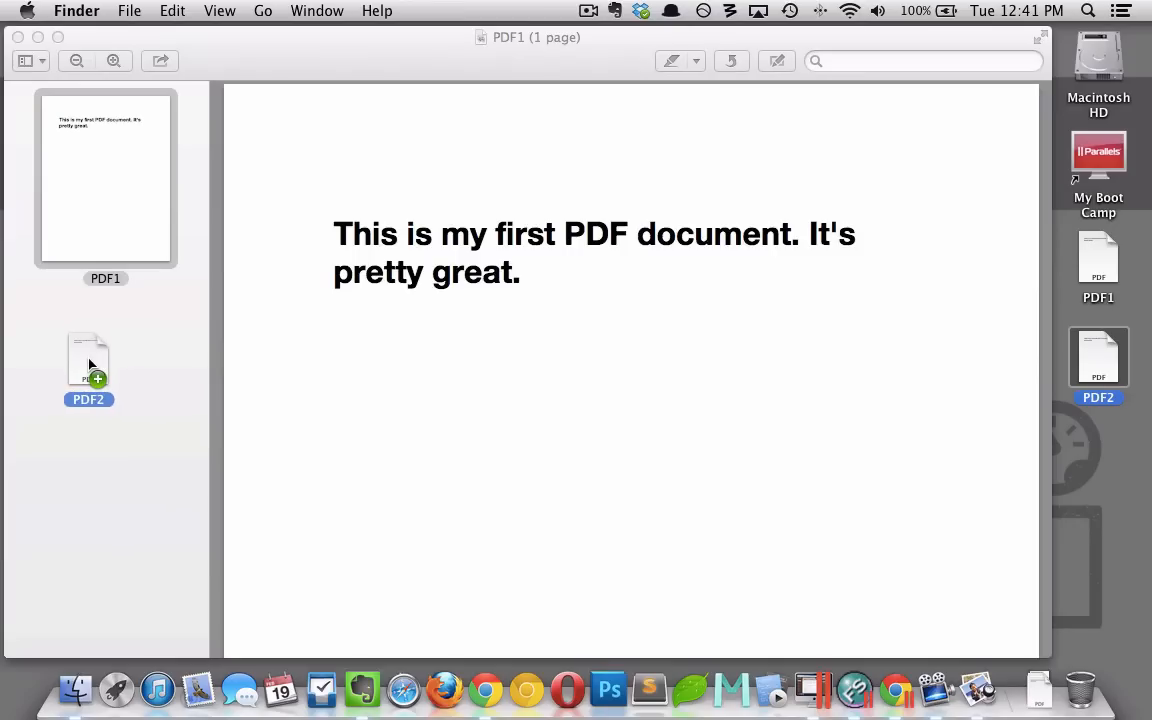
pyautogui.moveTo(88, 370); pyautogui.dragTo(104, 396)
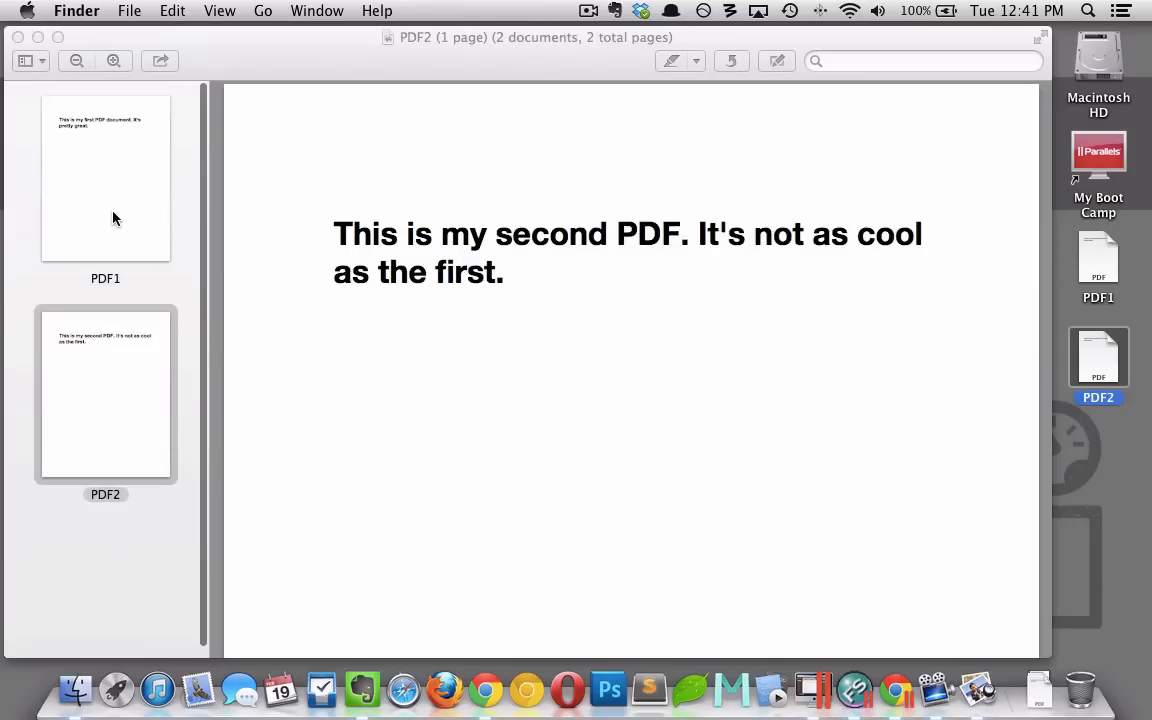
pyautogui.click(104, 178)
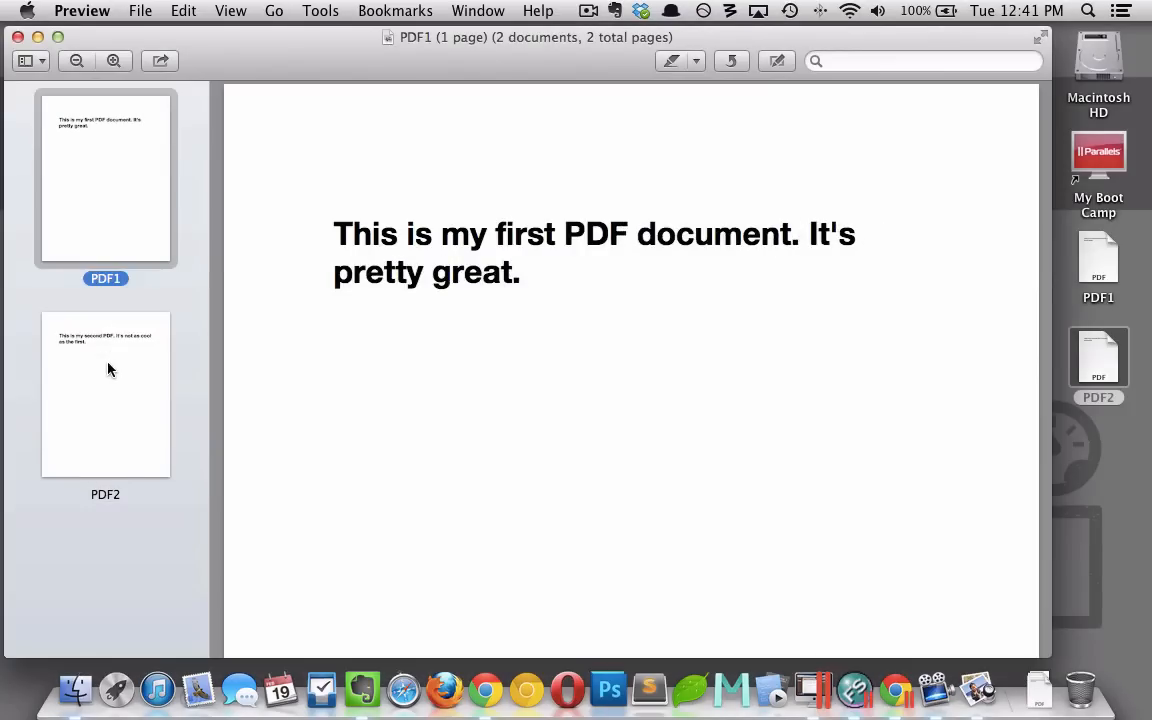
# Step: Move PDF2's page into PDF1 after page 1, then check both pages of the merged document
pyautogui.click(104, 394)
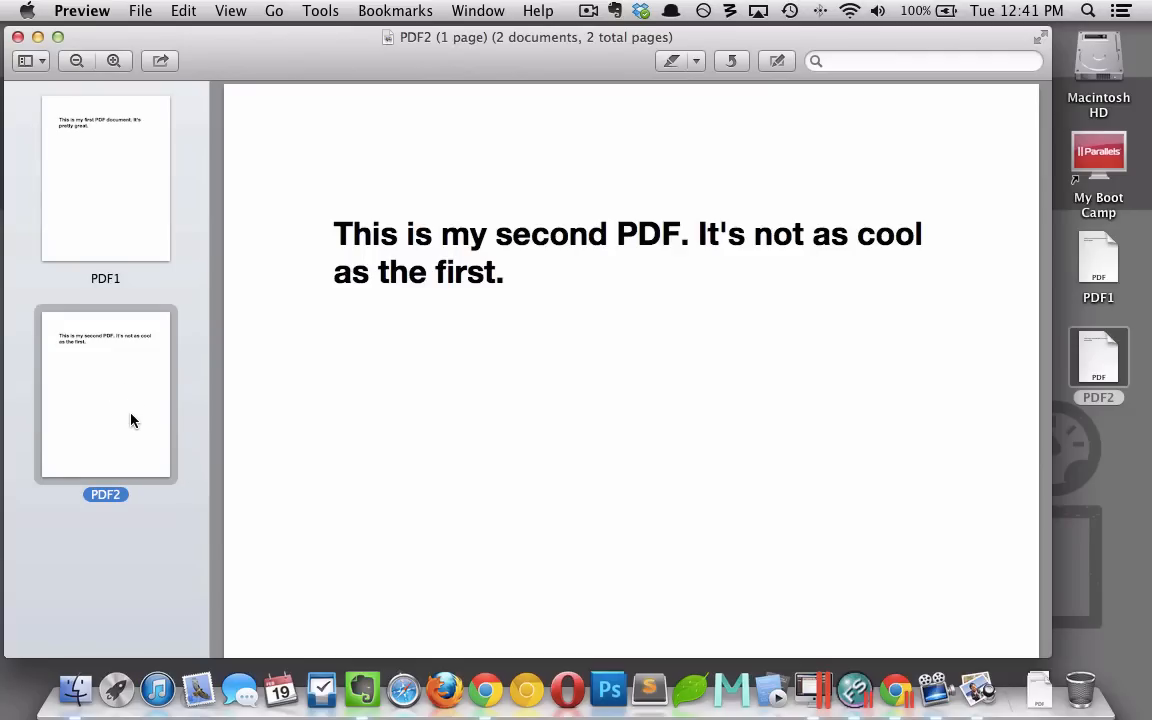
pyautogui.moveTo(118, 428)
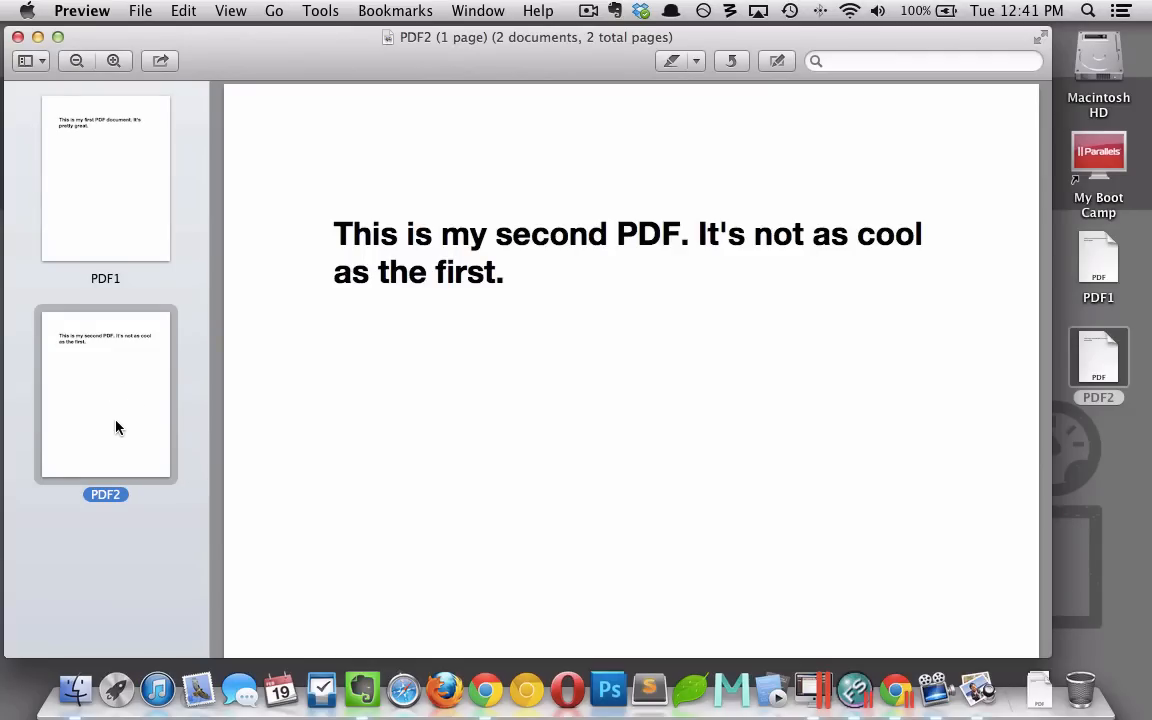
pyautogui.moveTo(104, 396); pyautogui.dragTo(116, 230)
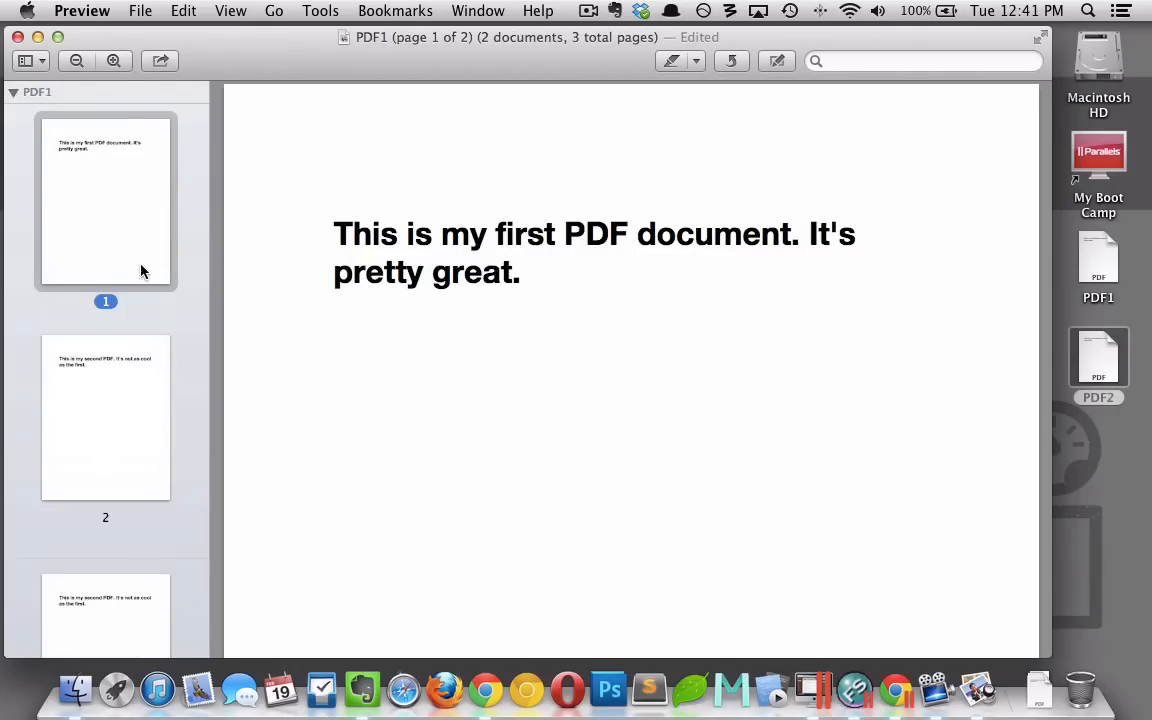
pyautogui.click(104, 418)
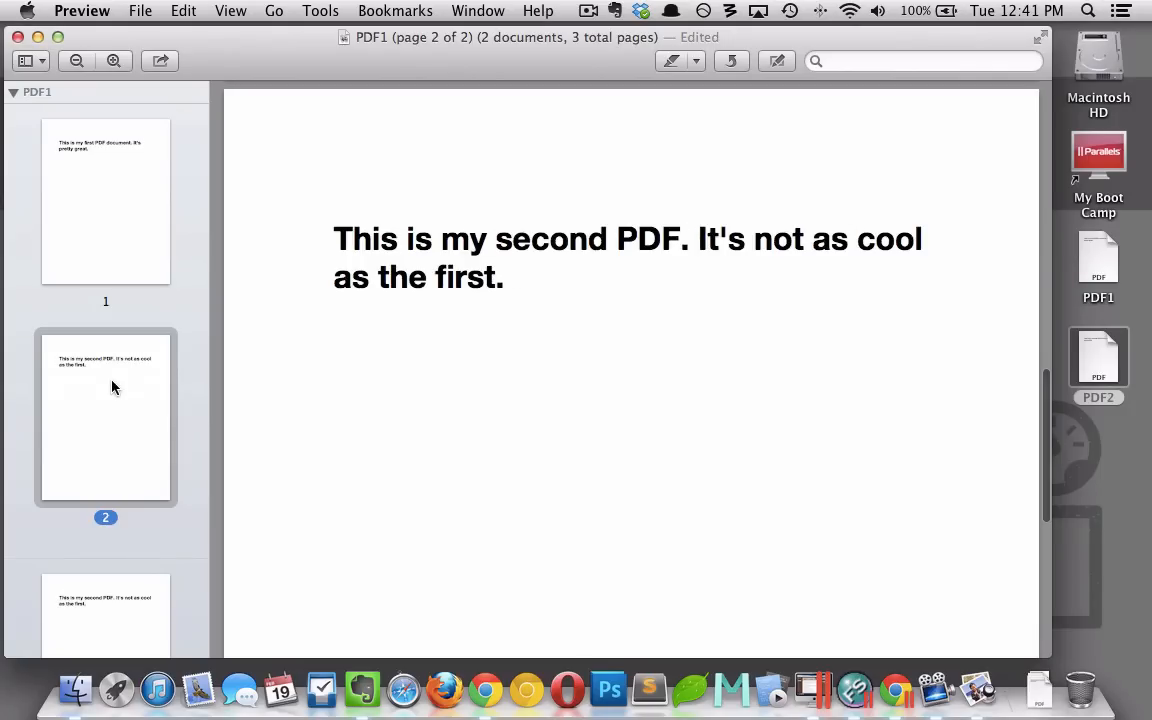
pyautogui.click(104, 200)
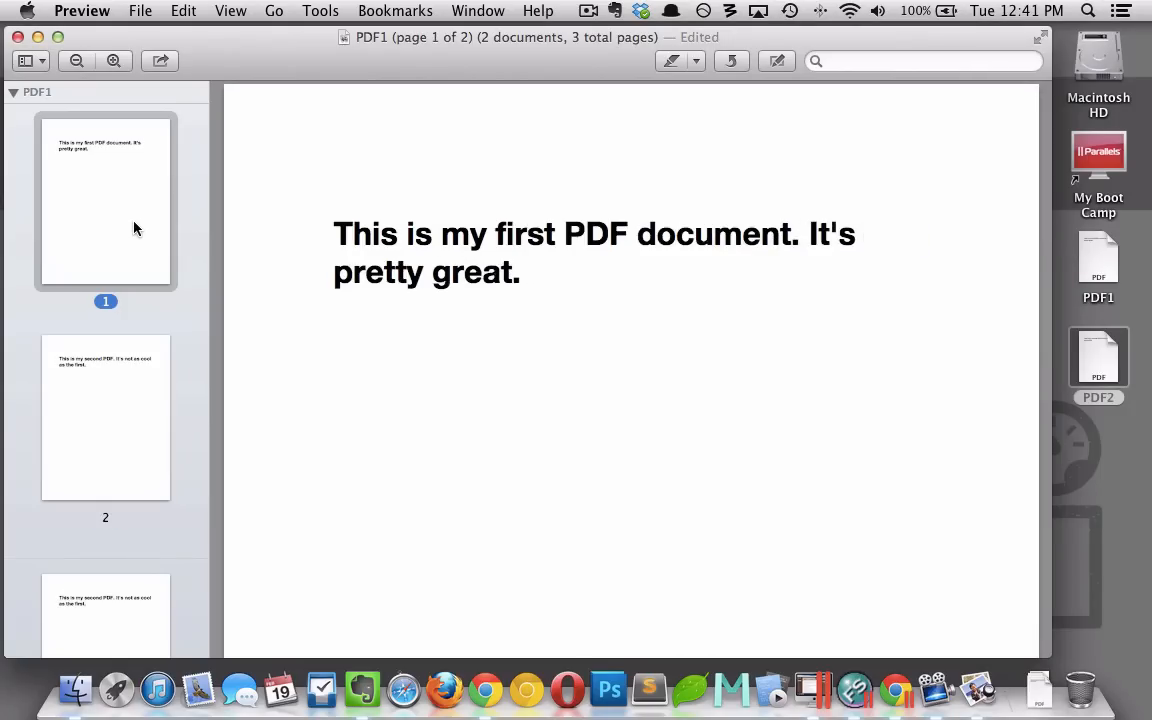
pyautogui.click(104, 418)
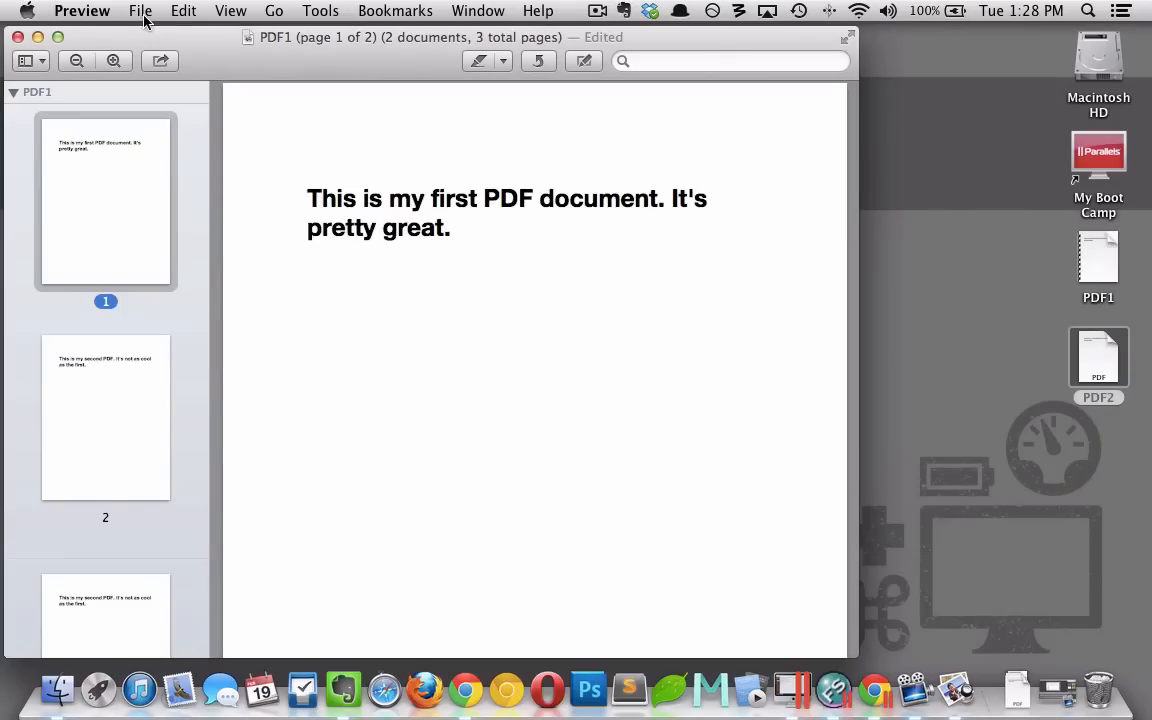
# Step: Save the merged two-page PDF1 via File > Save
pyautogui.click(140, 12)
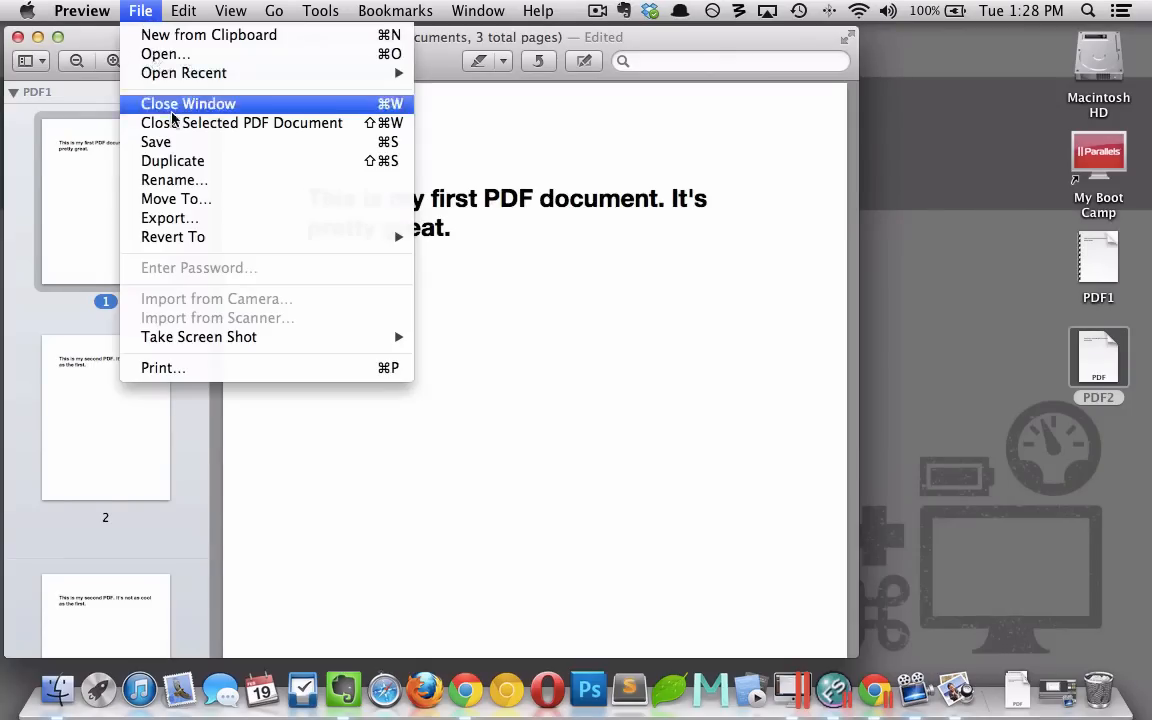
pyautogui.moveTo(168, 218)
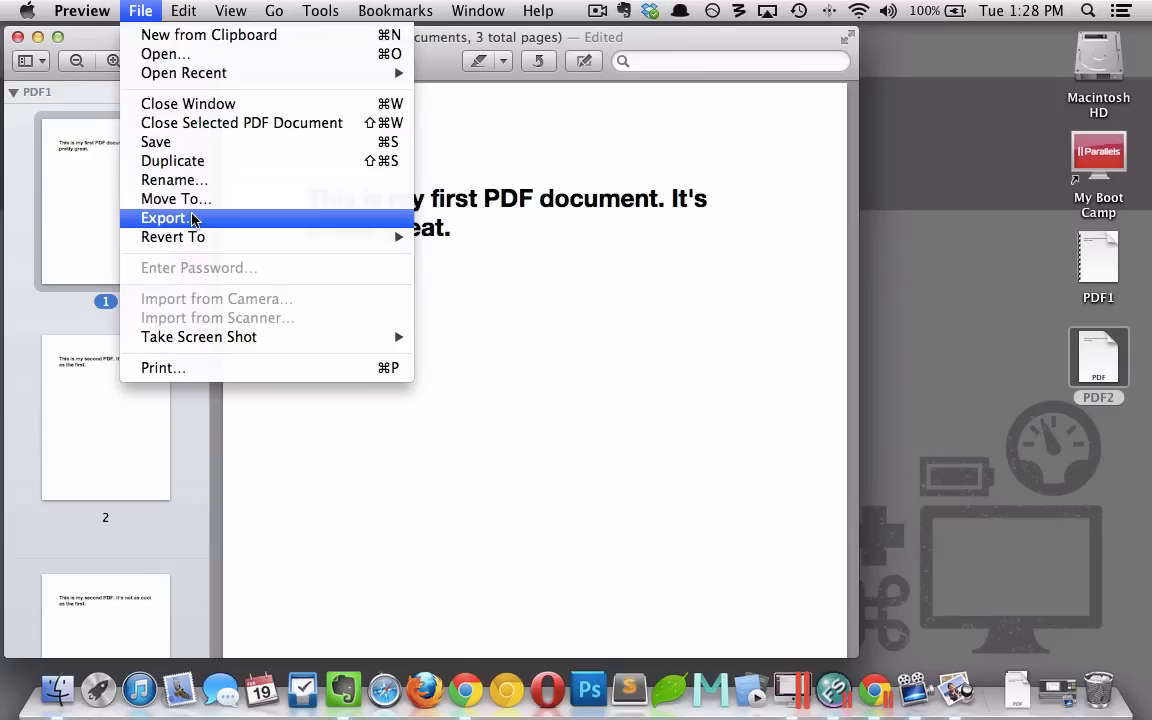
pyautogui.moveTo(176, 180)
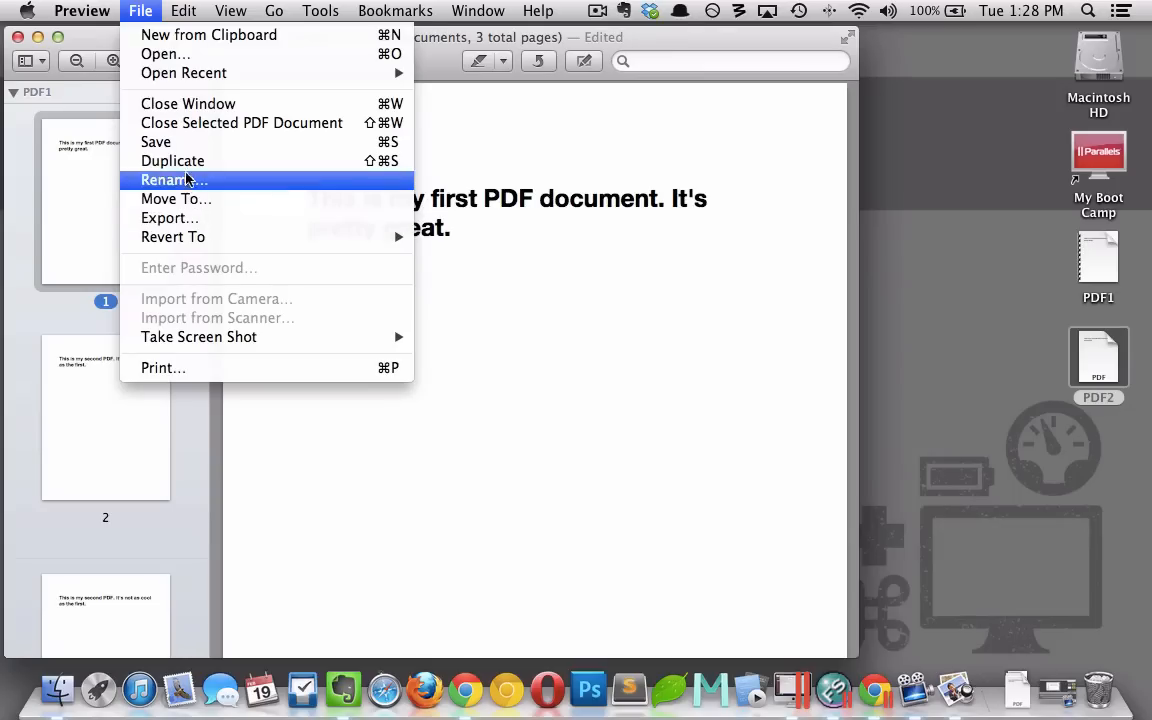
pyautogui.moveTo(156, 140)
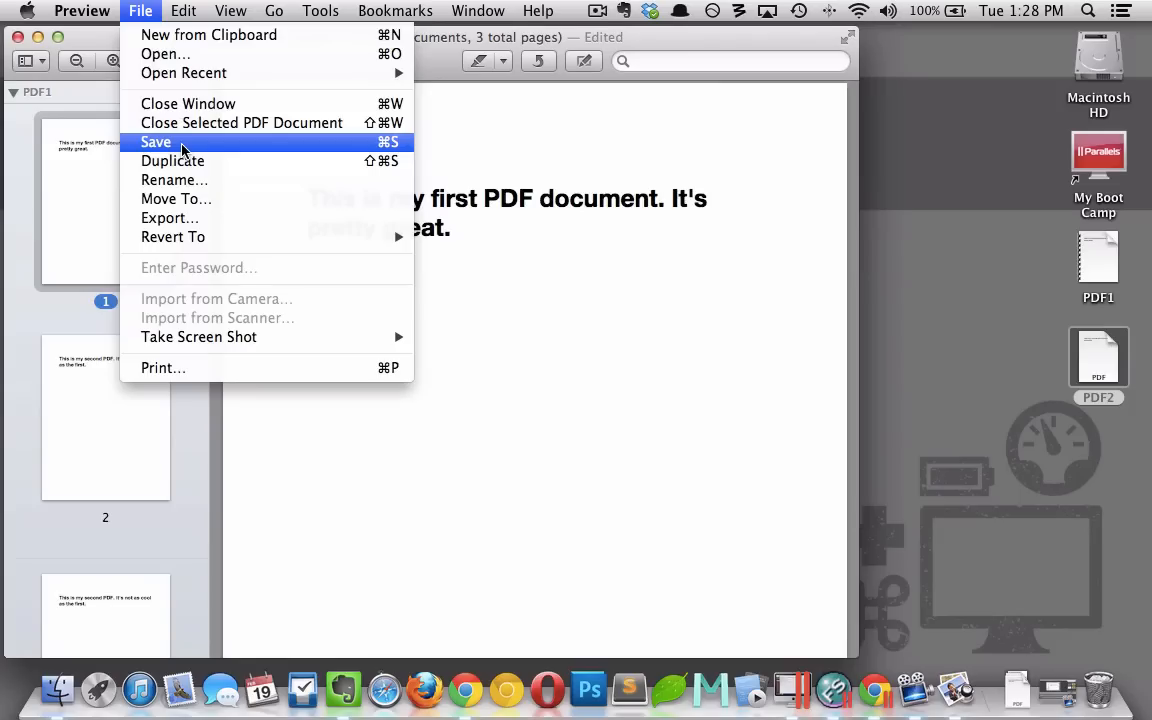
pyautogui.click(156, 140)
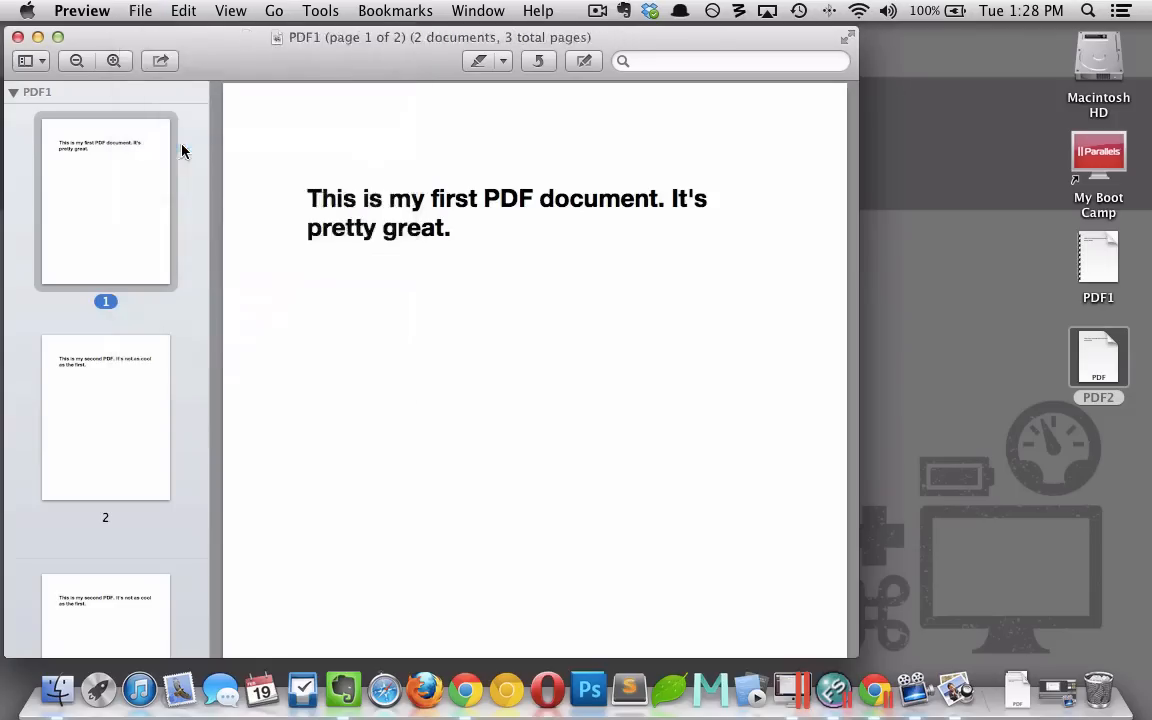
# Step: Quit Preview and rename the desktop PDF1 file to 'combined PDFs'
pyautogui.click(82, 12)
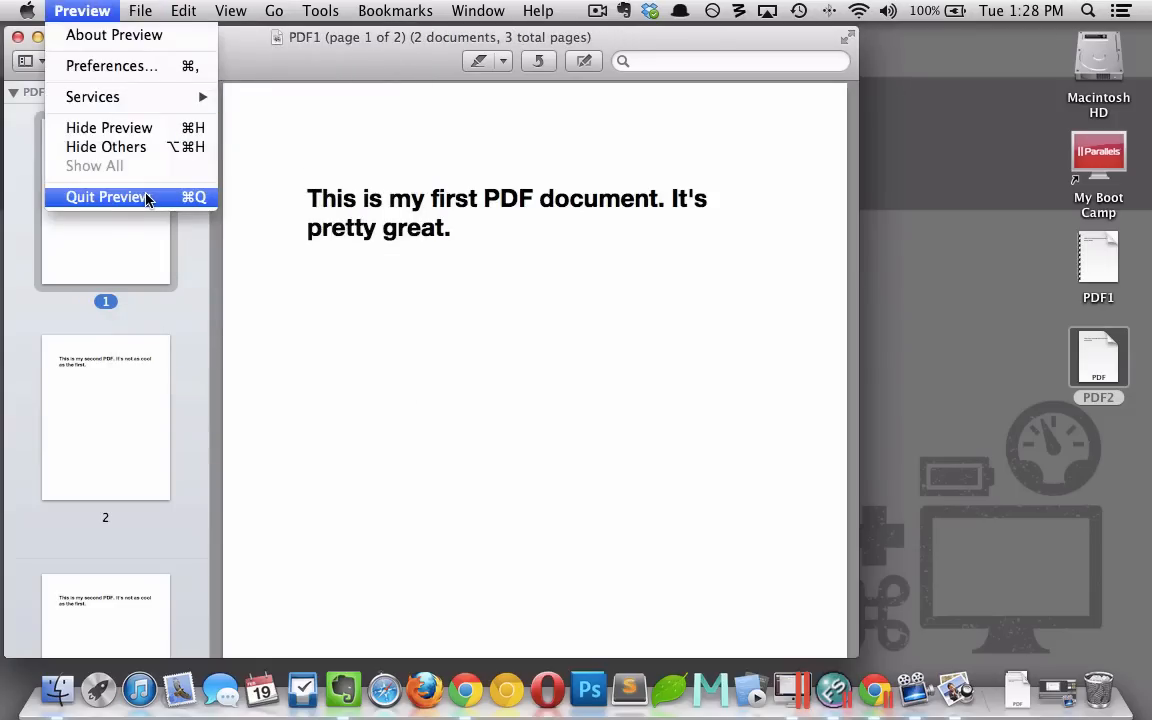
pyautogui.click(104, 196)
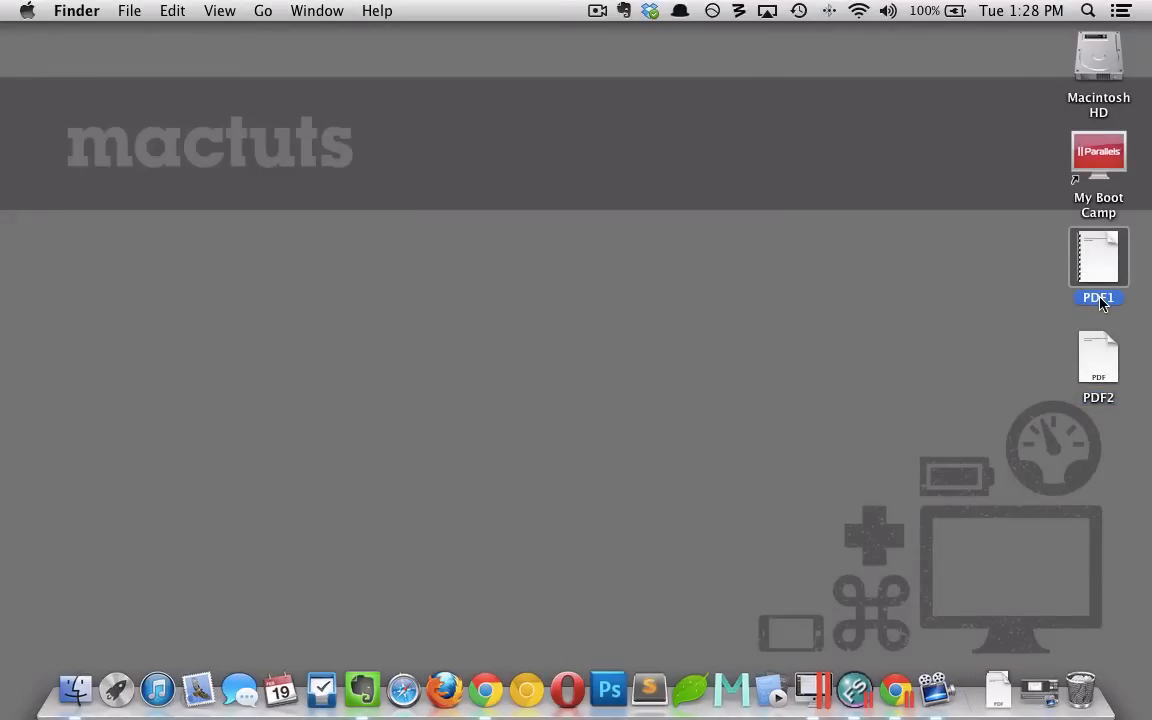
pyautogui.write('combined')
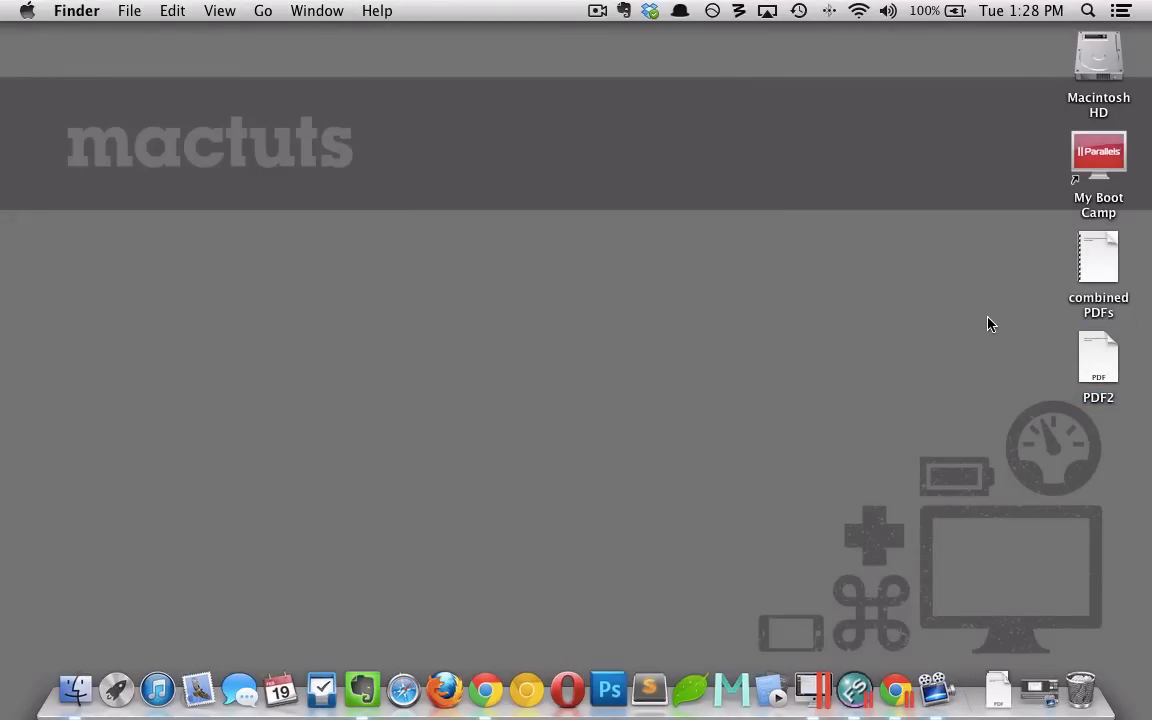
# Step: Reopen 'combined PDFs' in Preview and view its second page
pyautogui.doubleClick(1098, 256)
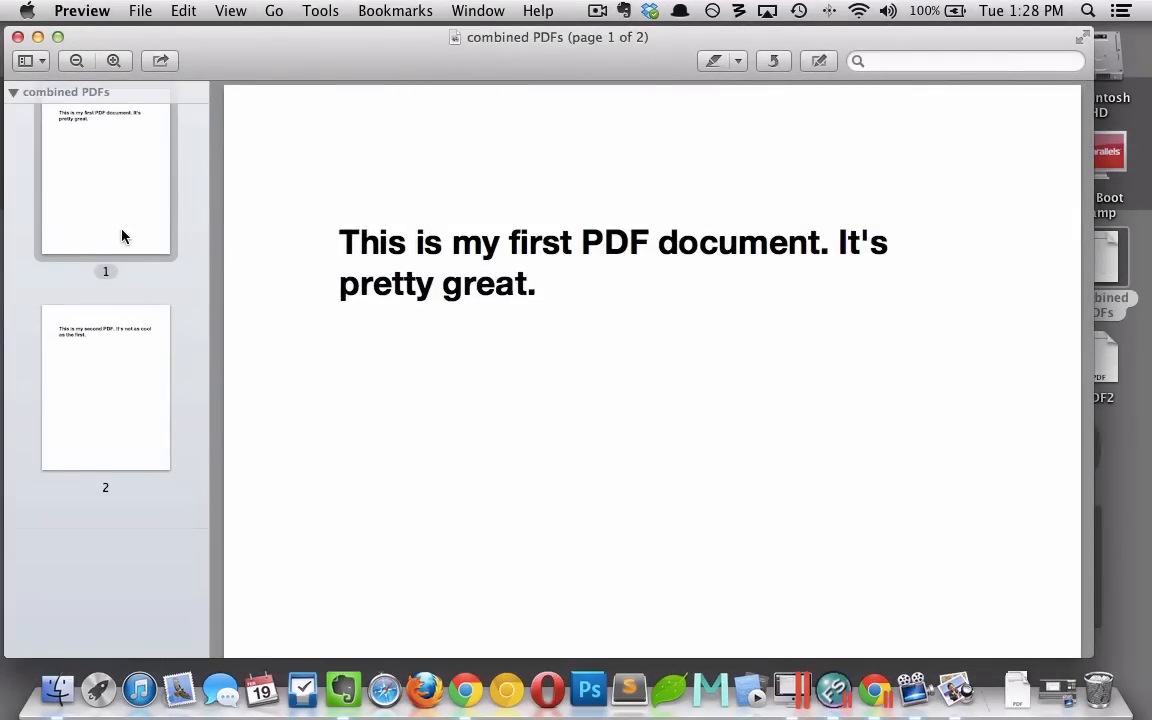
pyautogui.click(104, 388)
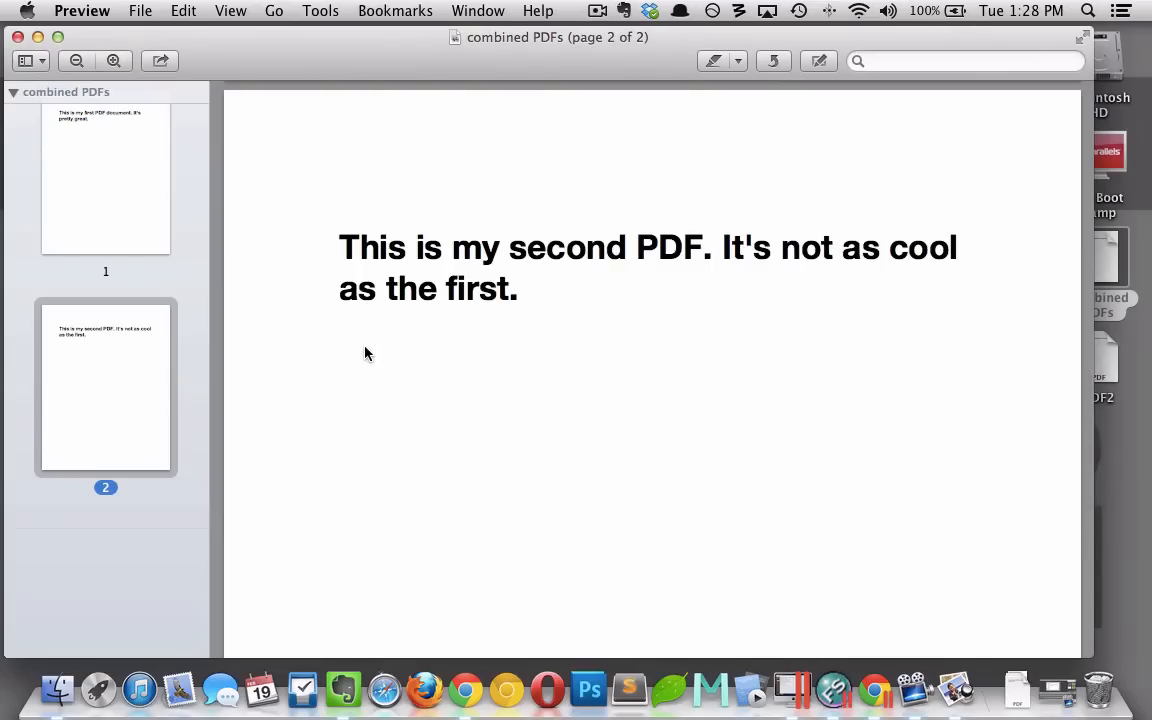